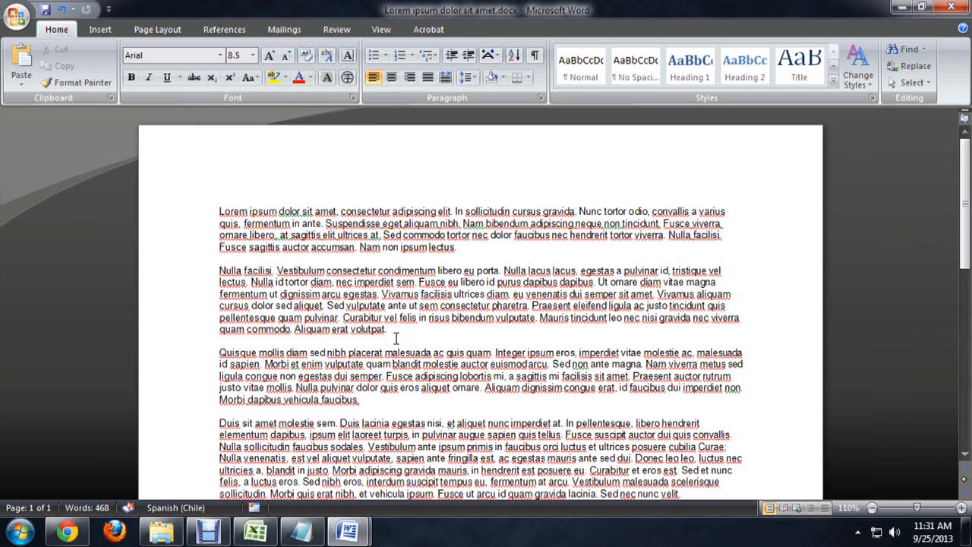
pyautogui.moveTo(468, 307)
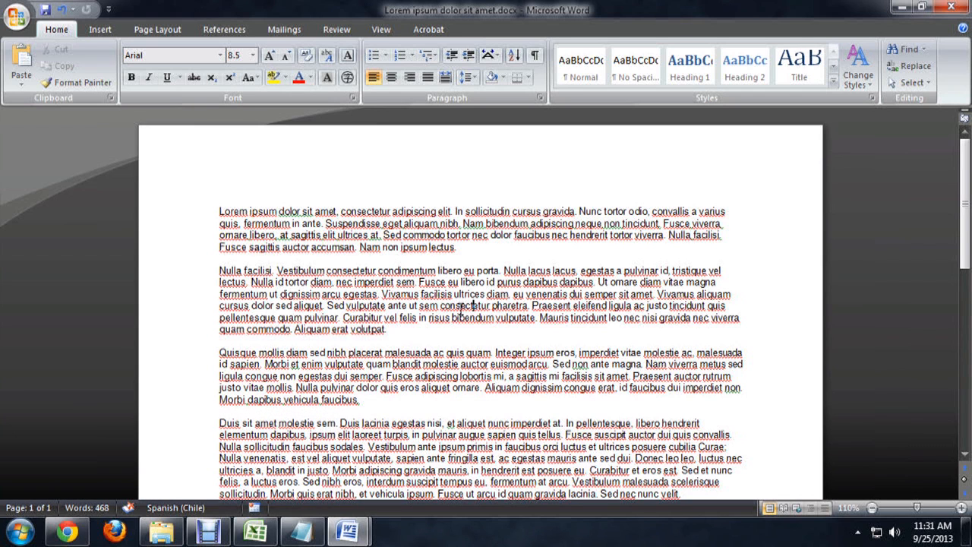
pyautogui.moveTo(964, 198)
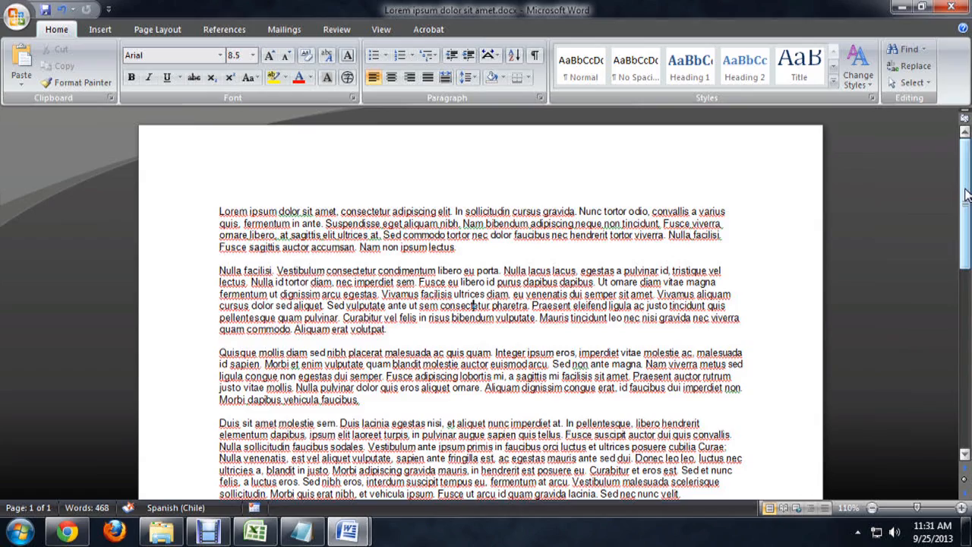
# - Insert a pull-quote text box onto the new blank document
pyautogui.scroll(-3)
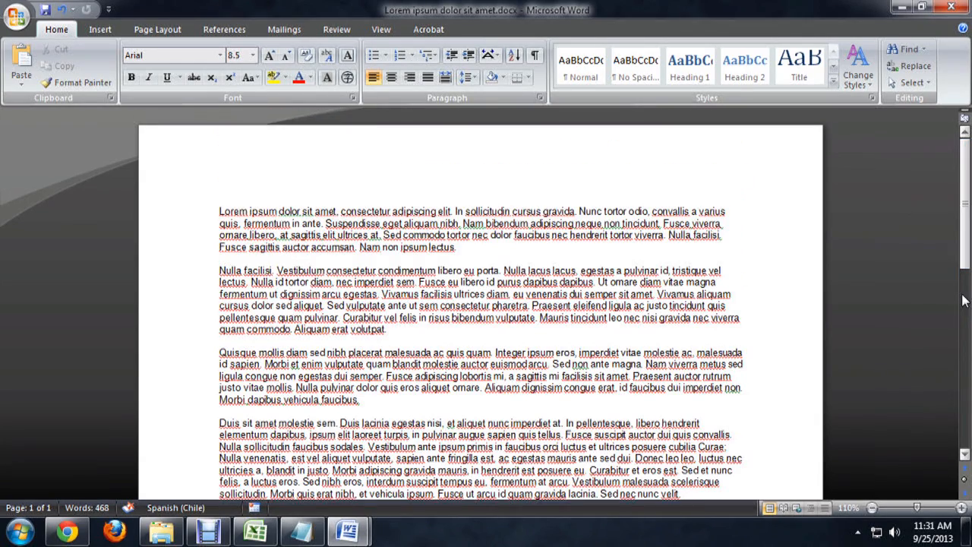
pyautogui.scroll(-3)
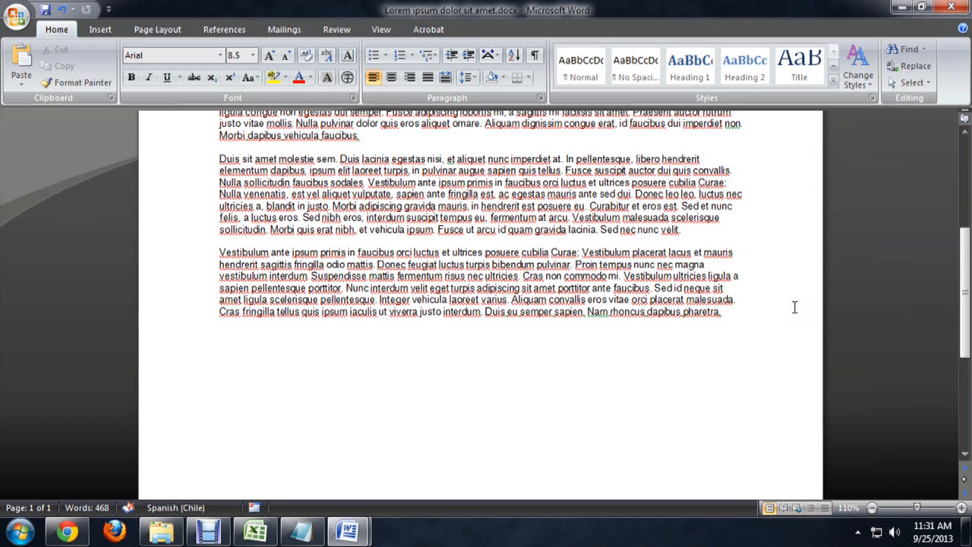
pyautogui.moveTo(663, 313)
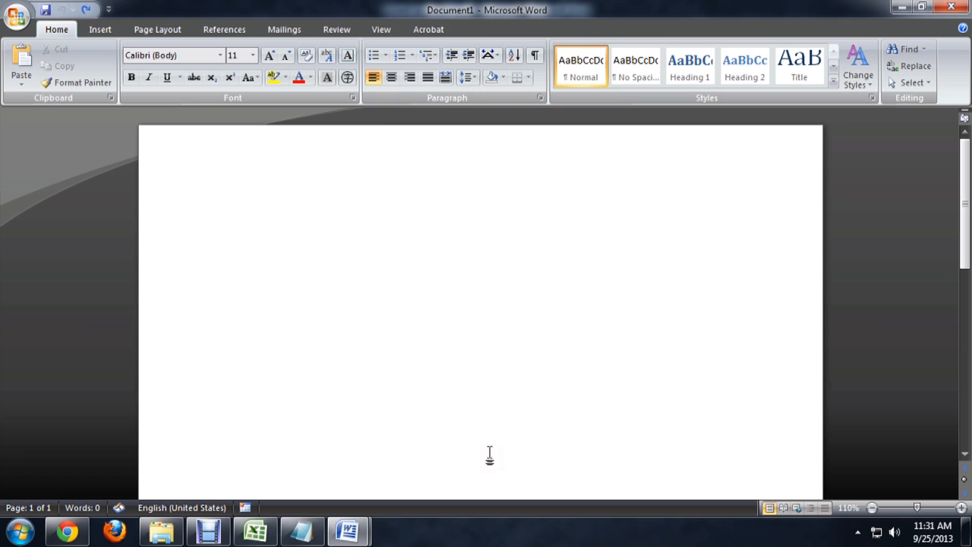
pyautogui.moveTo(158, 29)
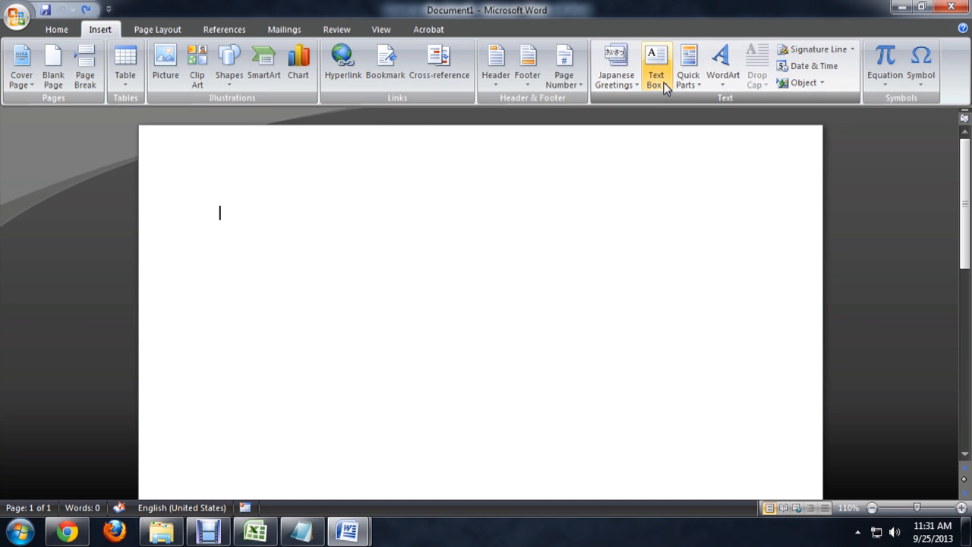
pyautogui.click(657, 67)
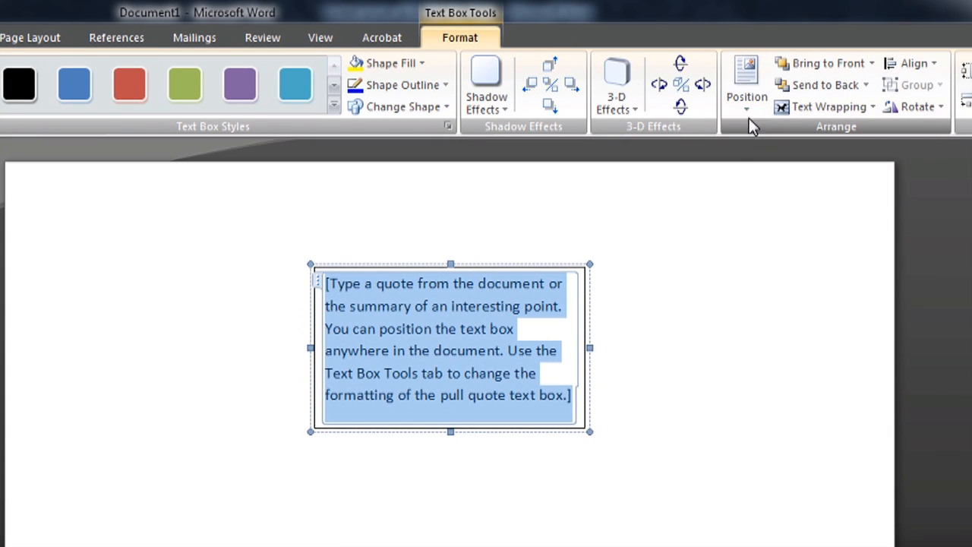
# - Position the text box in Middle Center with text wrapping
pyautogui.click(747, 84)
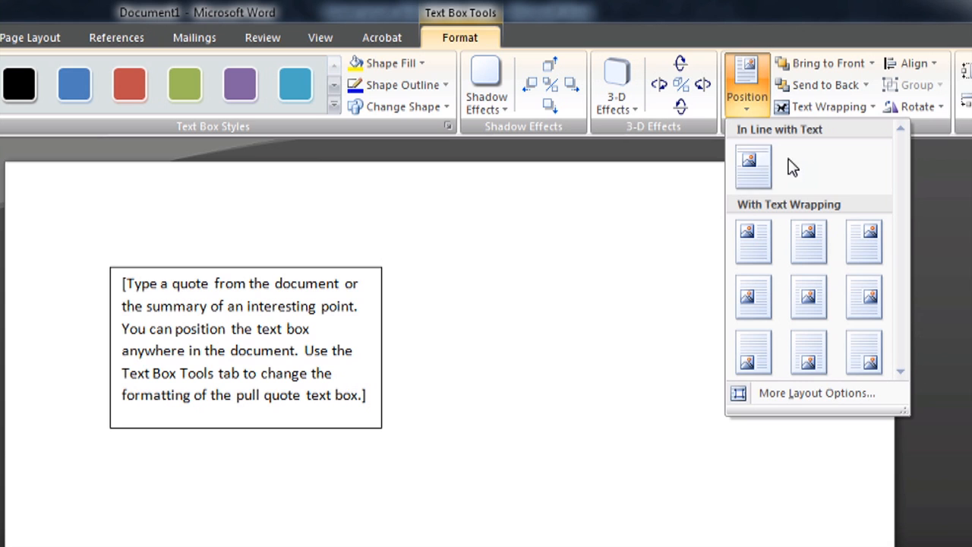
pyautogui.moveTo(758, 207)
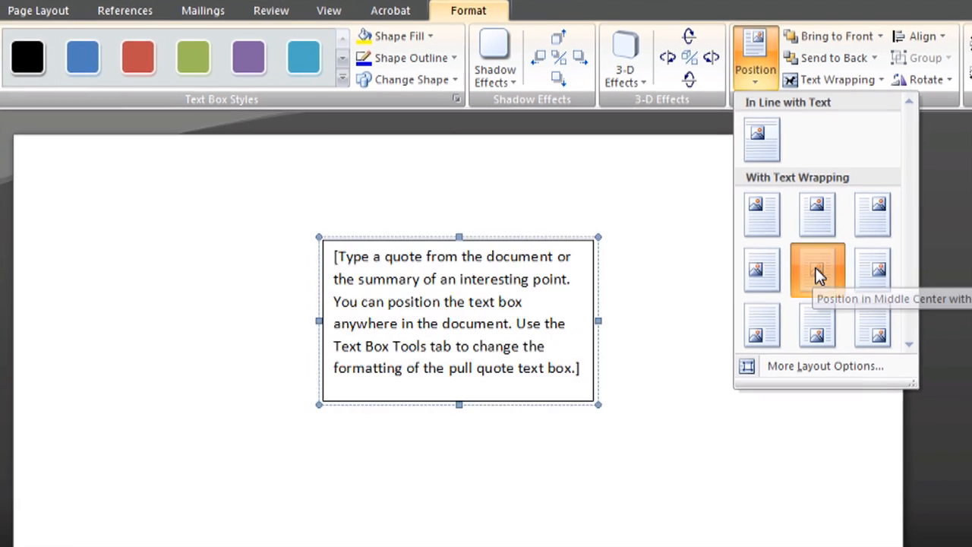
pyautogui.click(817, 270)
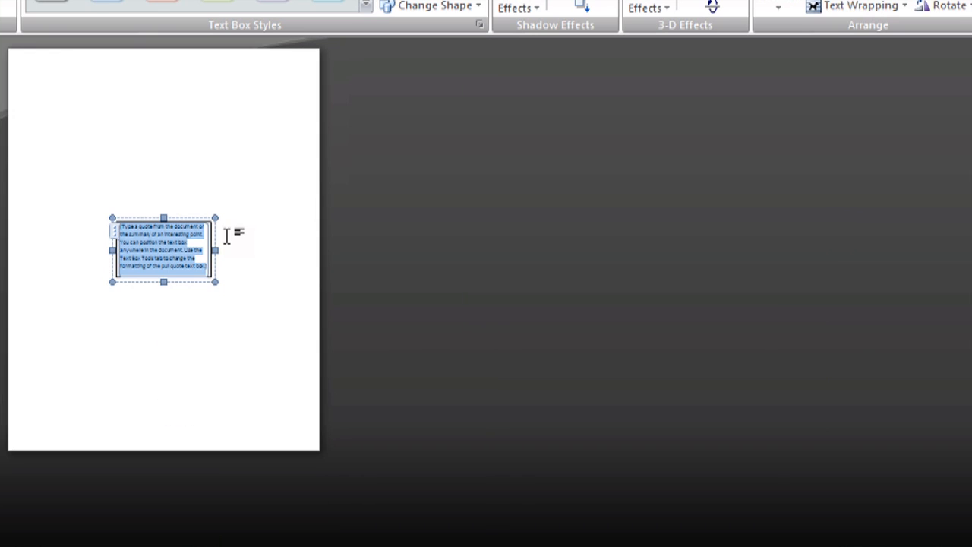
pyautogui.moveTo(234, 266)
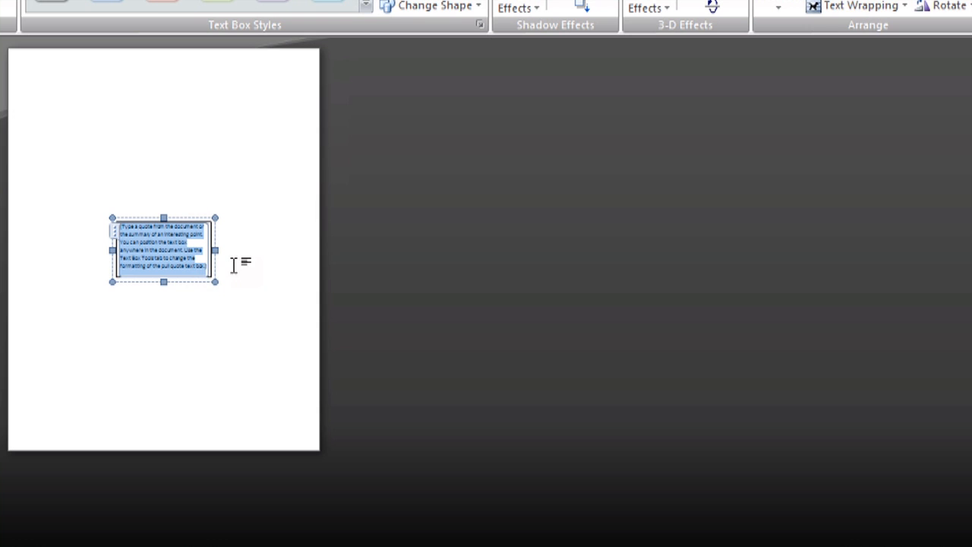